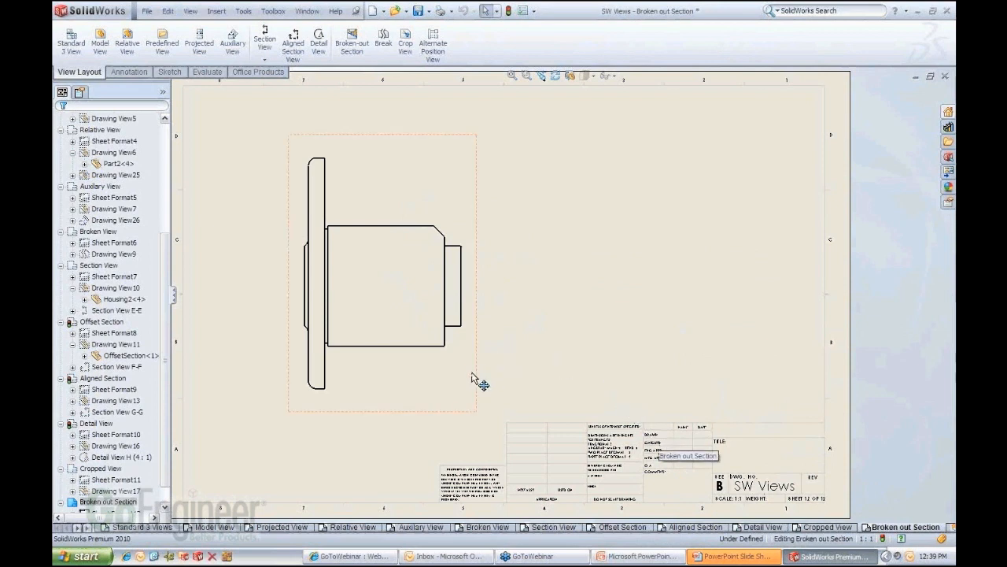
mouse_move(385, 270)
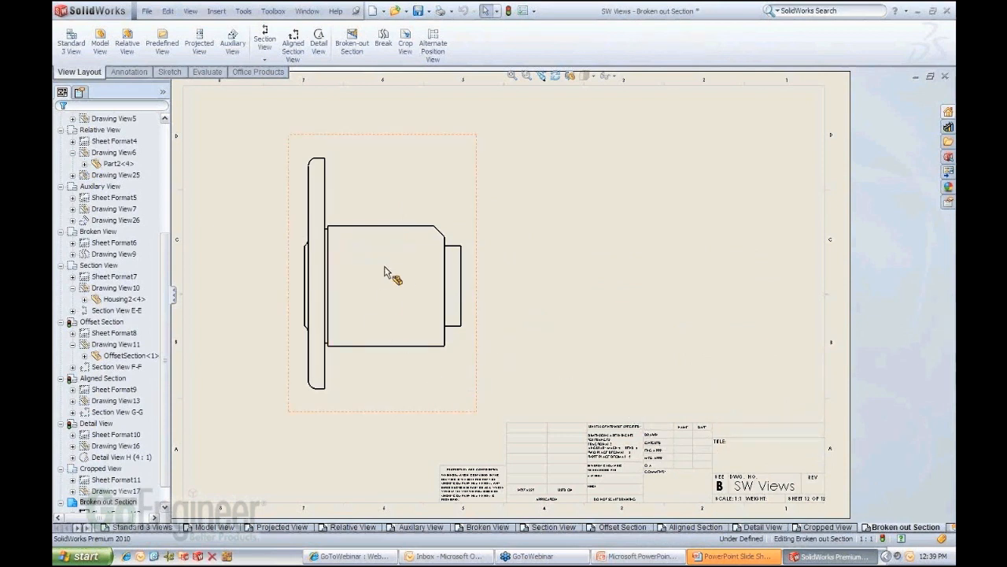
Step: Bring up the 3D part model behind the front drawing view
left_click(384, 283)
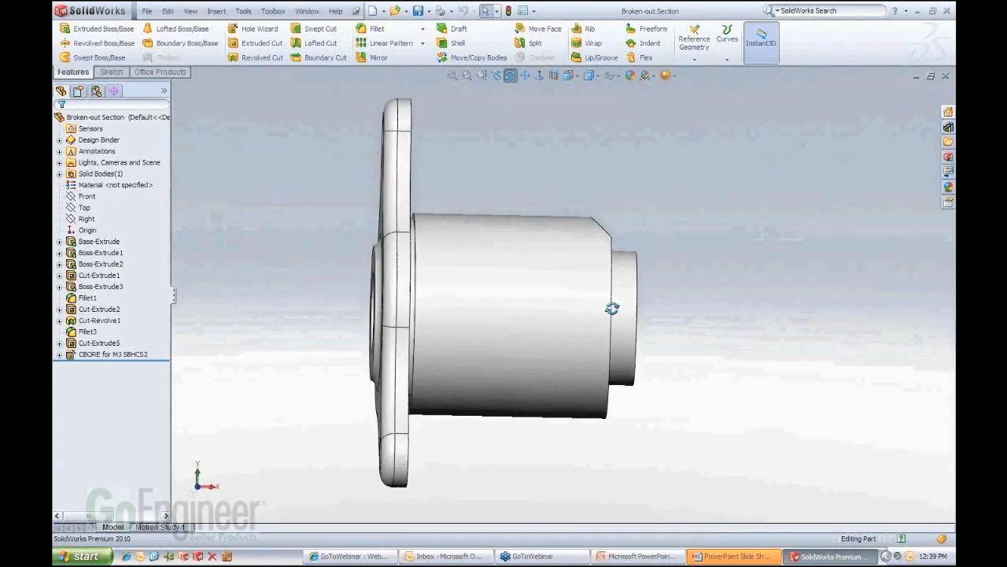
Step: Return to the drawing sheet to edit the front view's display
left_click(579, 248)
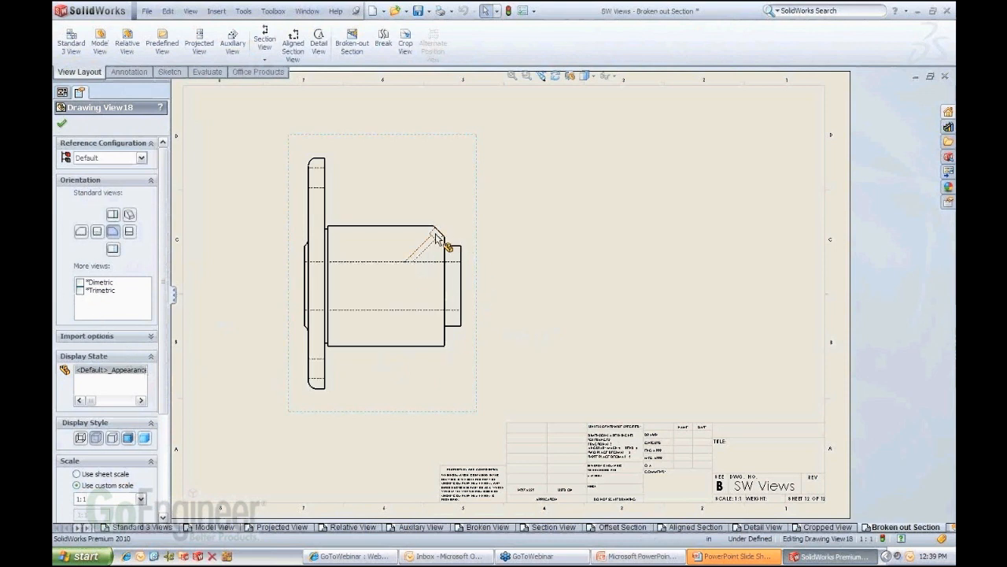
mouse_move(480, 318)
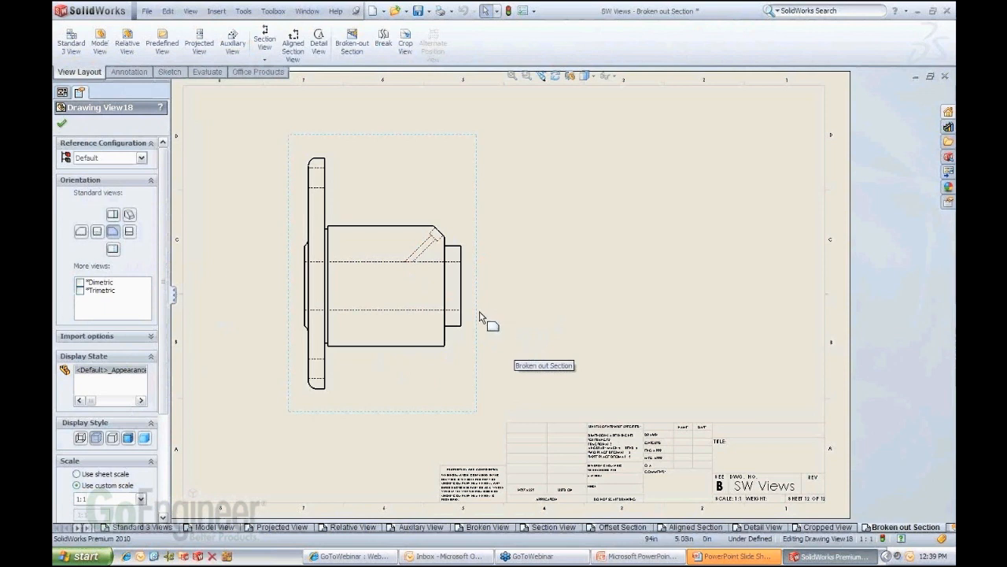
mouse_move(425, 242)
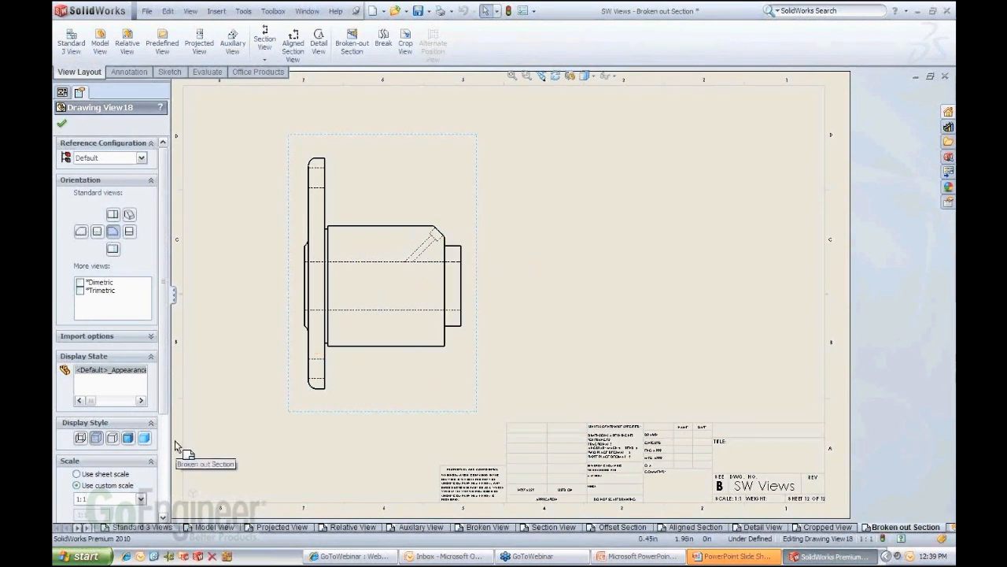
mouse_move(125, 455)
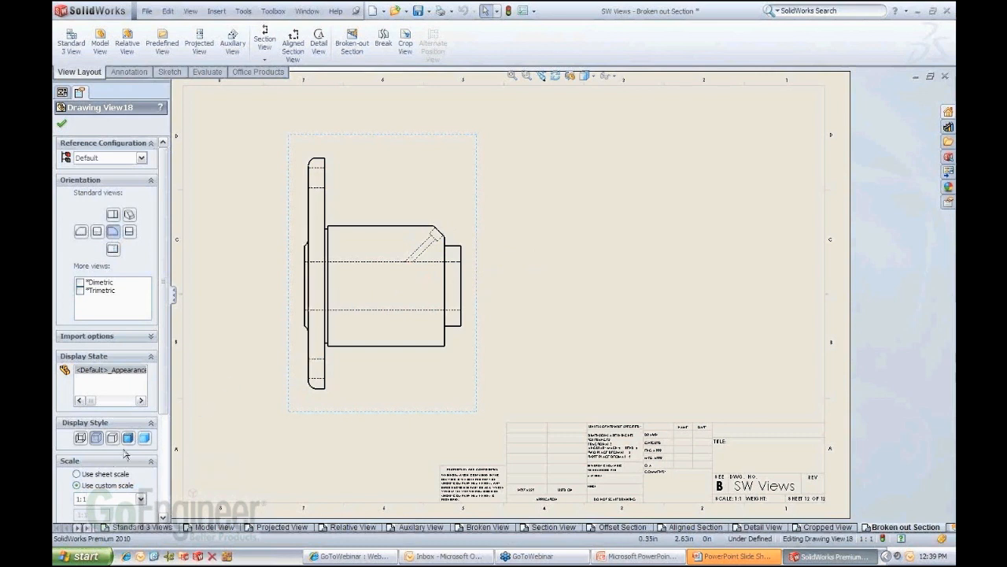
Step: Restore the front view's display style to visible edges only and finish editing it
left_click(127, 438)
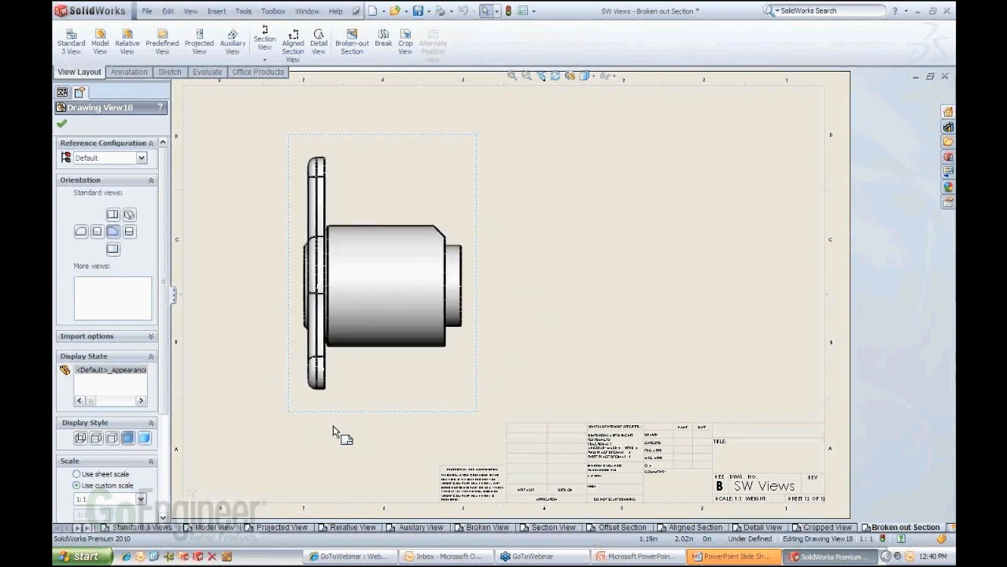
left_click(59, 91)
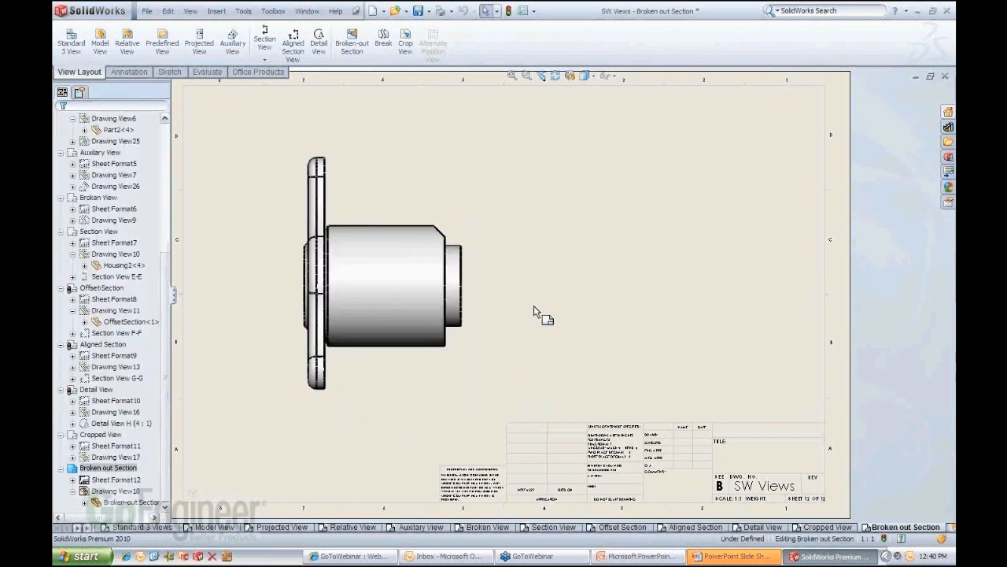
mouse_move(358, 85)
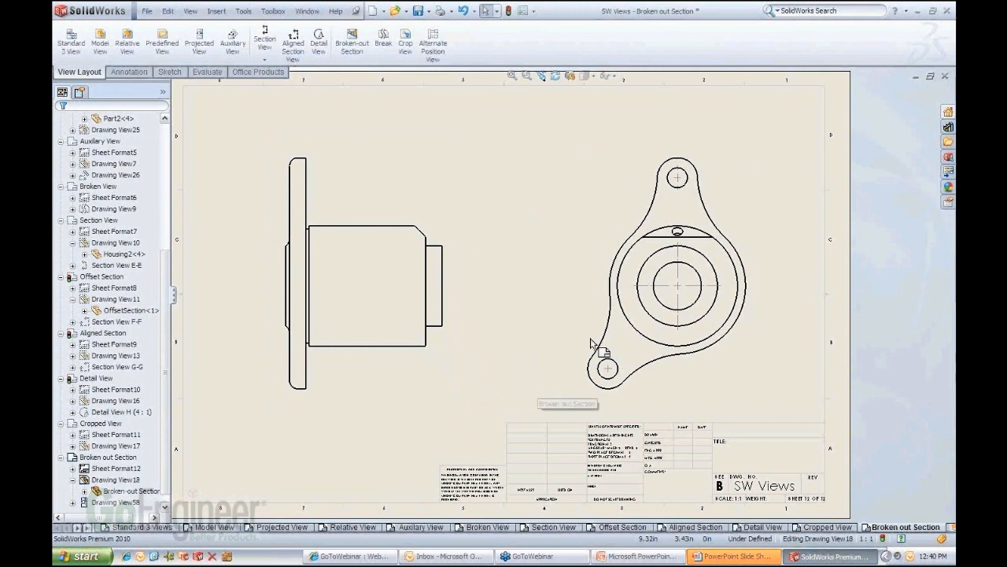
left_click(679, 233)
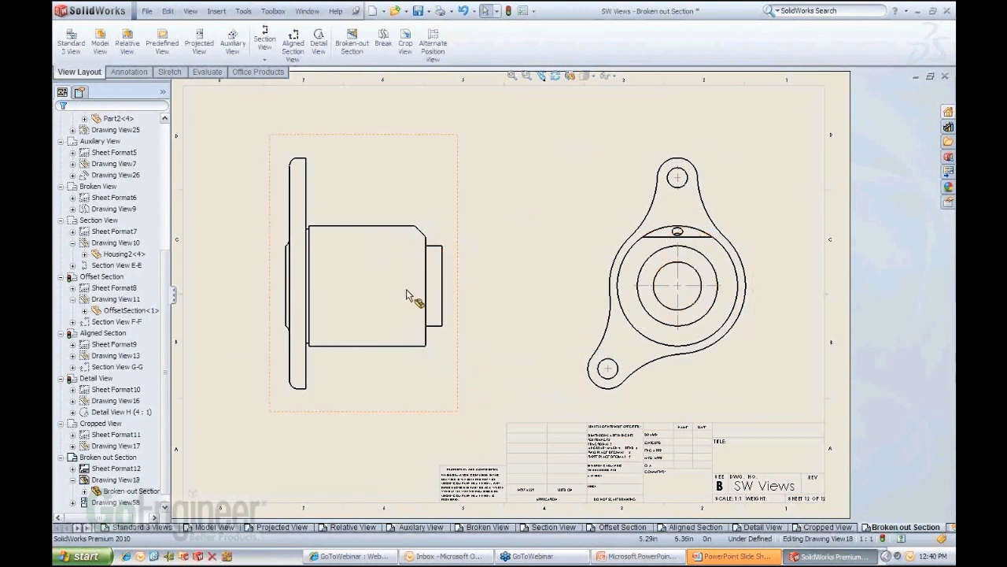
mouse_move(425, 299)
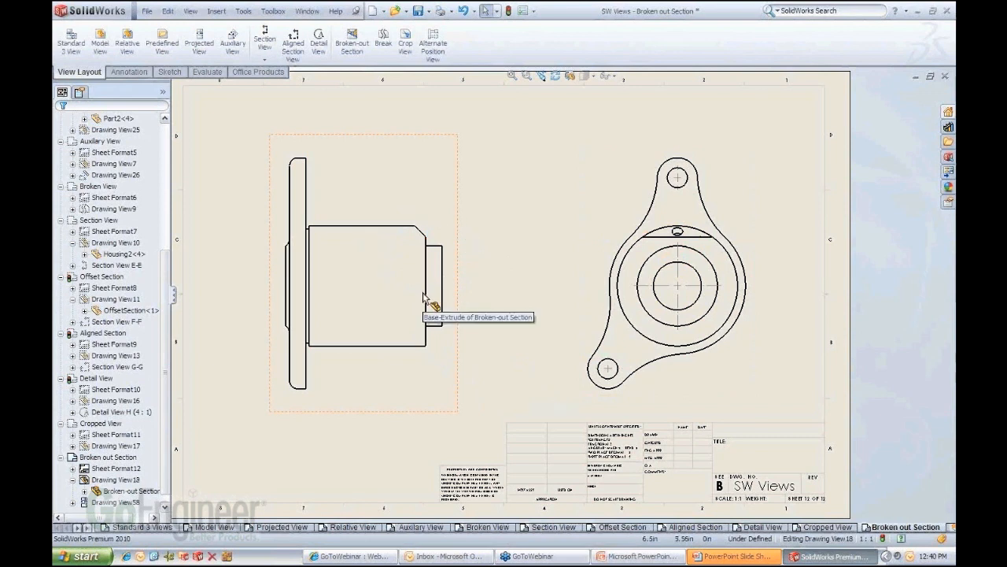
mouse_move(459, 233)
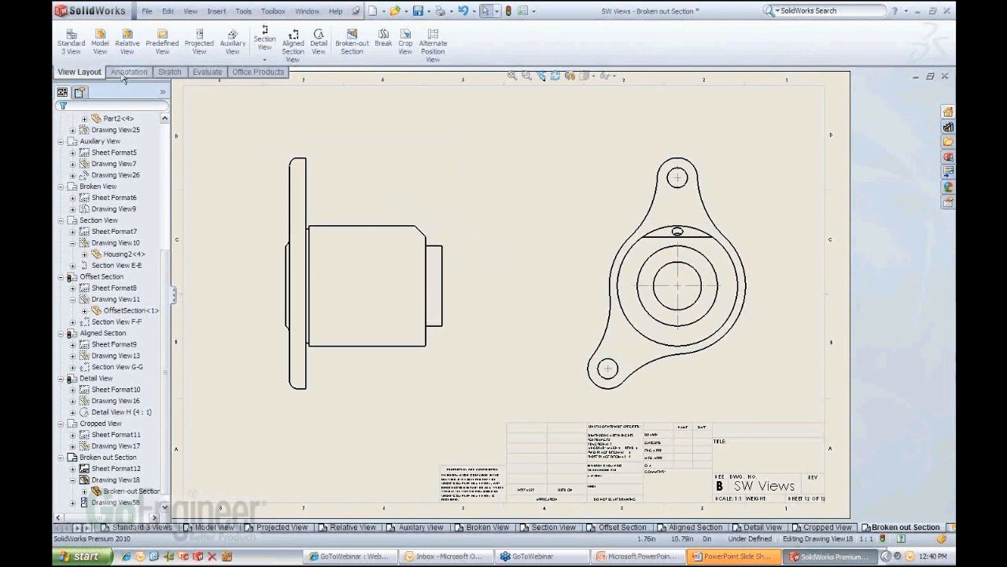
Step: Sketch a closed spline loop over the front view's body, then return to View Layout
left_click(167, 72)
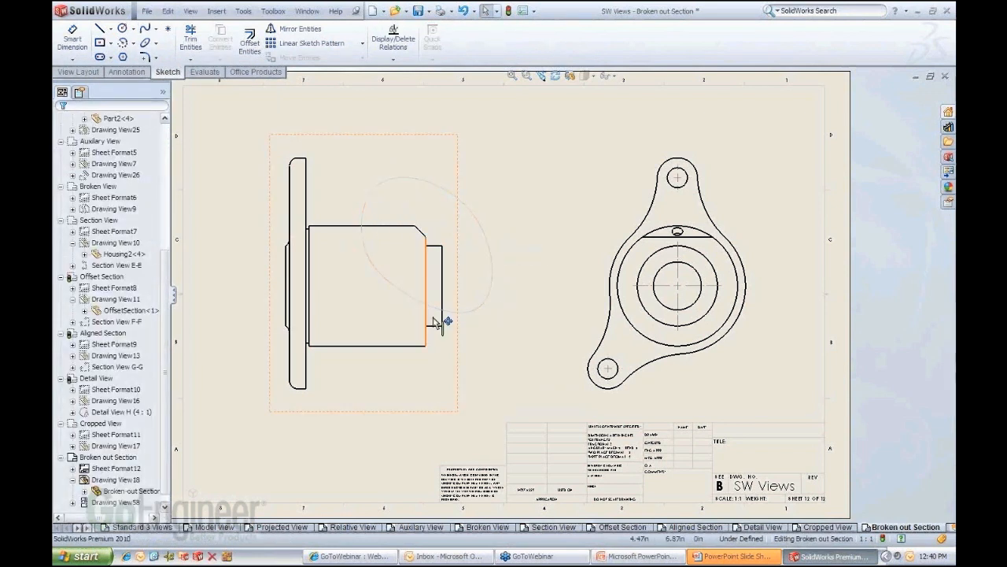
mouse_move(381, 297)
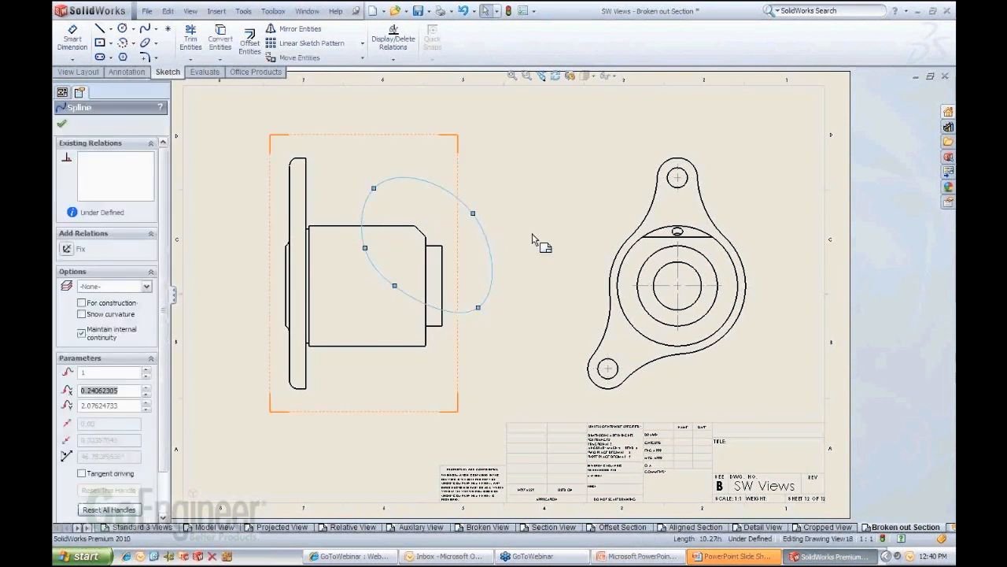
mouse_move(554, 230)
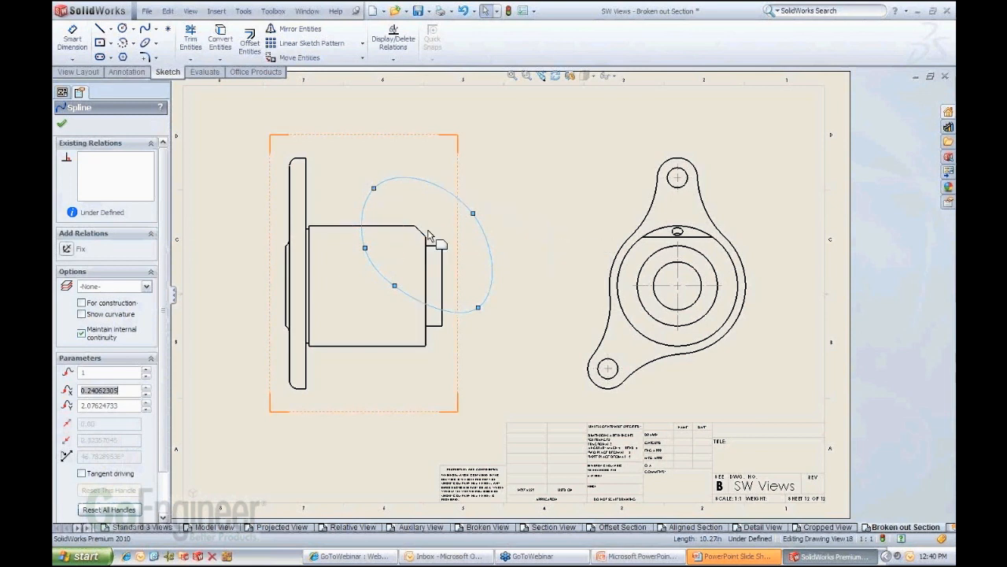
left_click(78, 73)
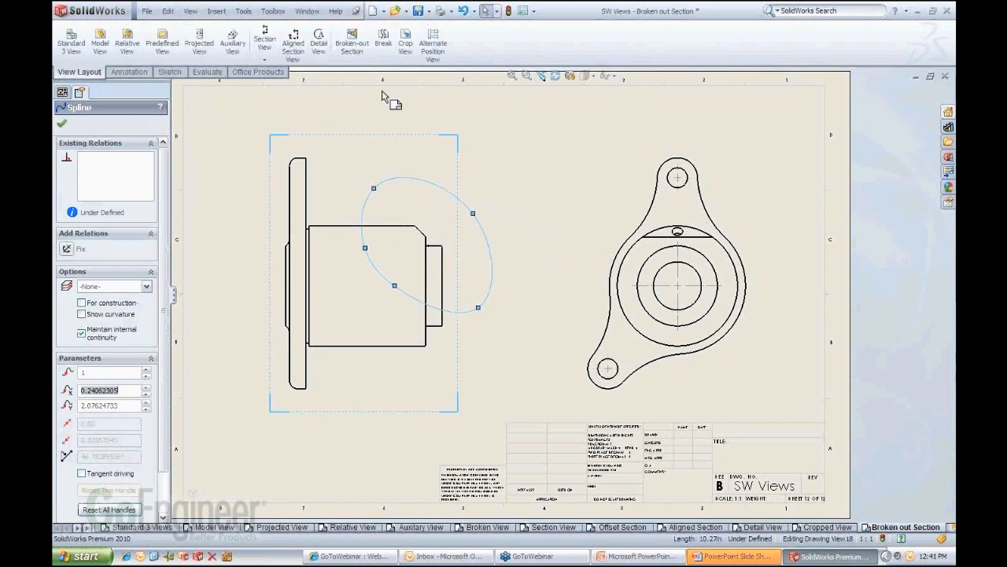
mouse_move(352, 44)
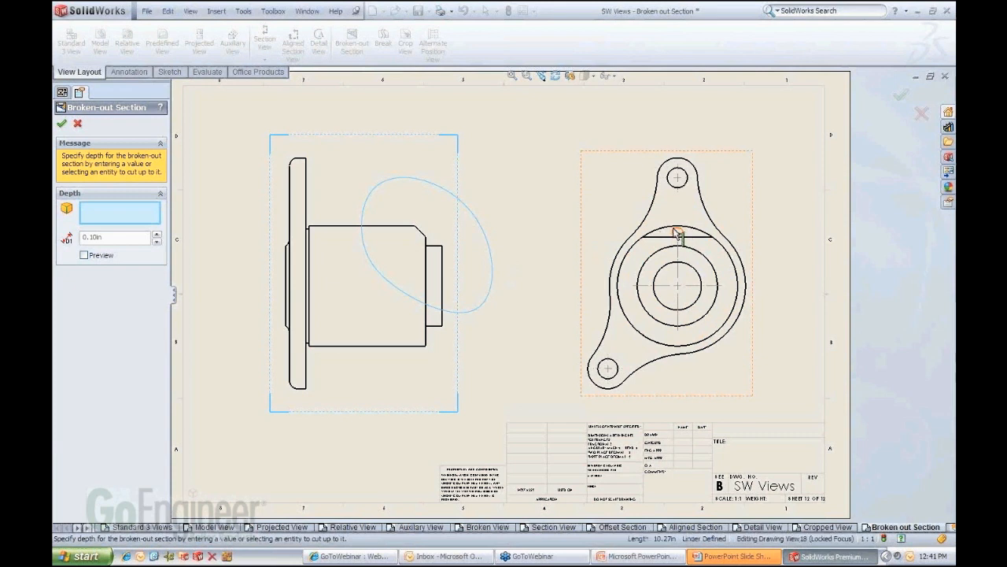
Step: Create the broken-out section inside the spline, taking its depth from a side-view edge
left_click(679, 236)
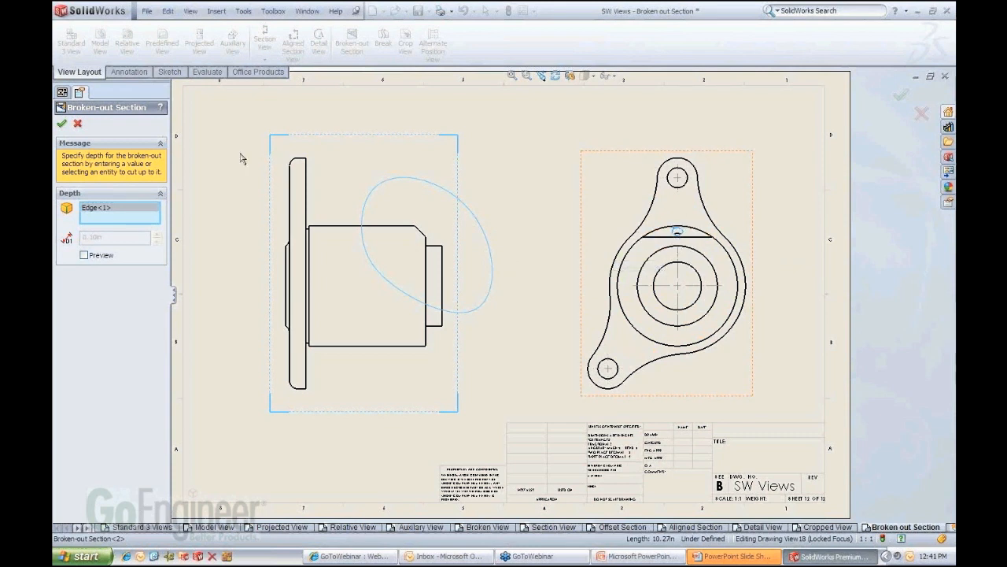
left_click(63, 123)
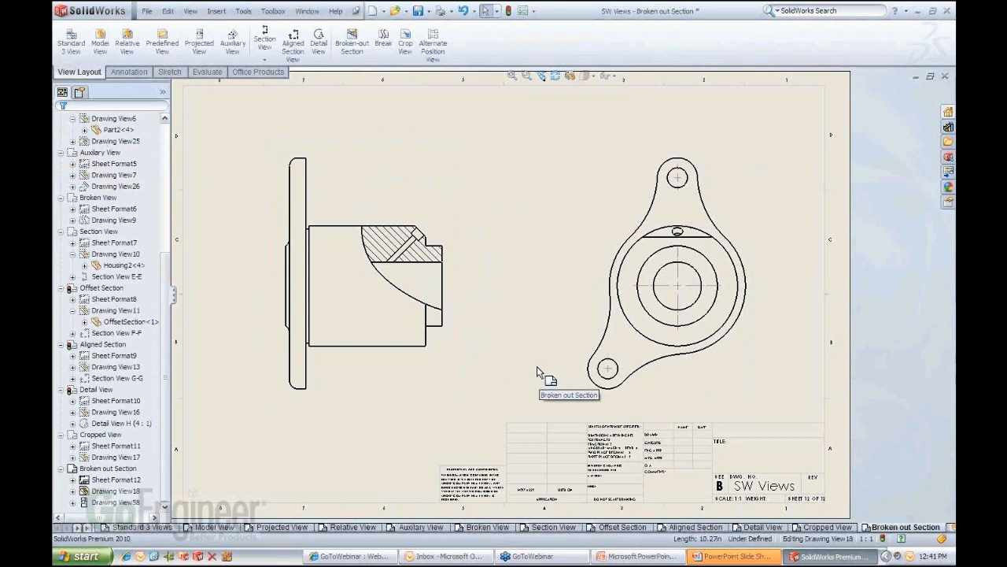
left_click(406, 267)
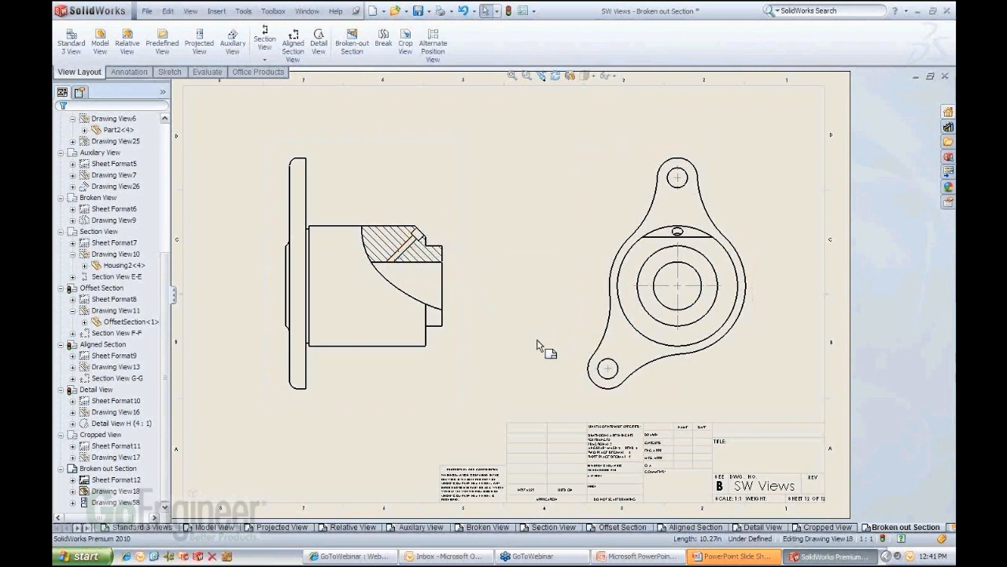
mouse_move(522, 344)
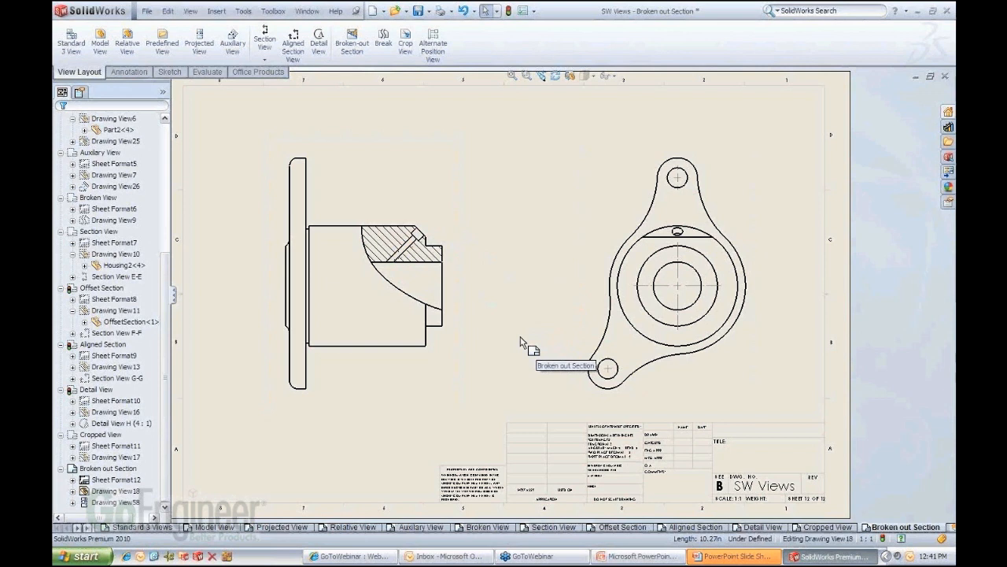
mouse_move(935, 277)
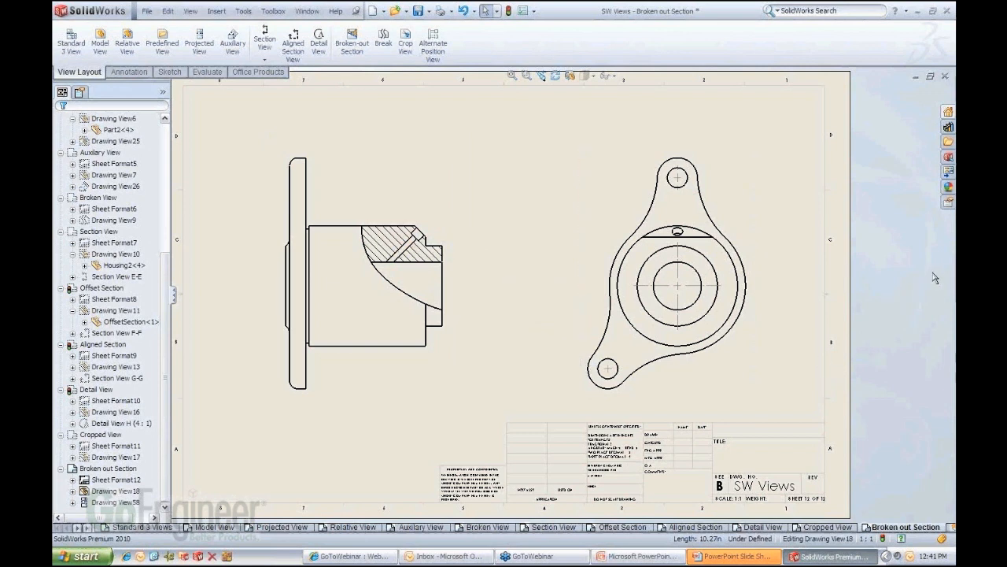
mouse_move(787, 280)
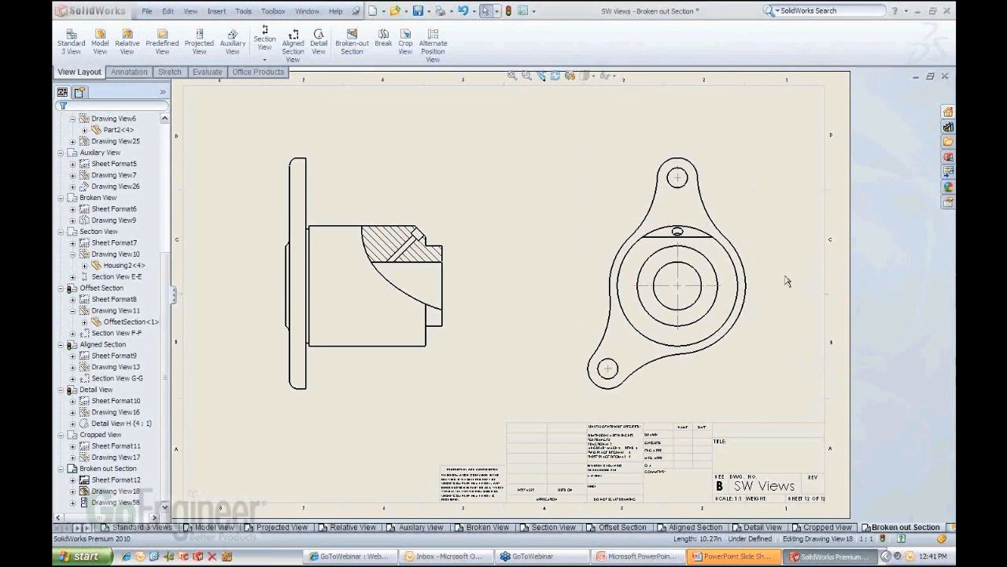
mouse_move(498, 330)
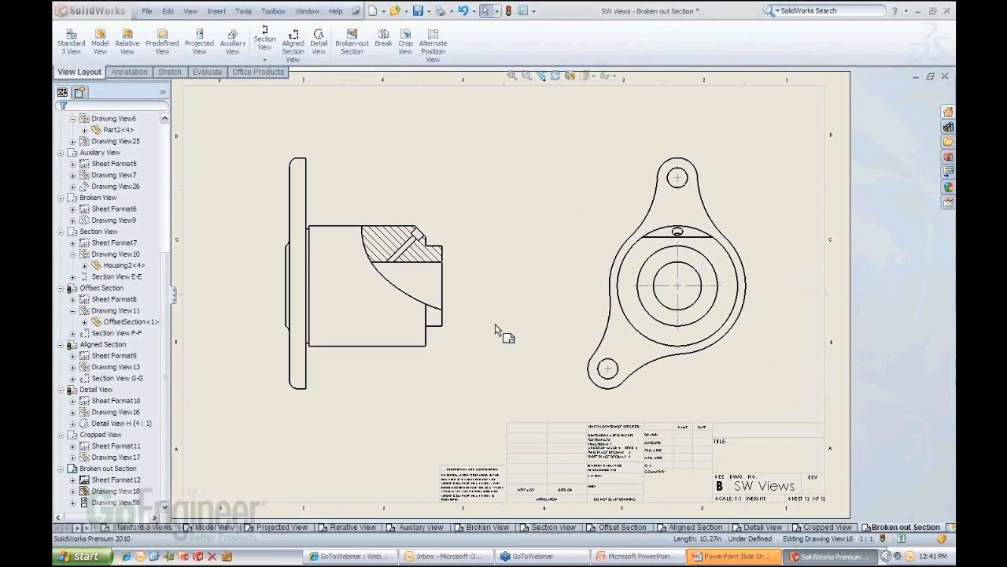